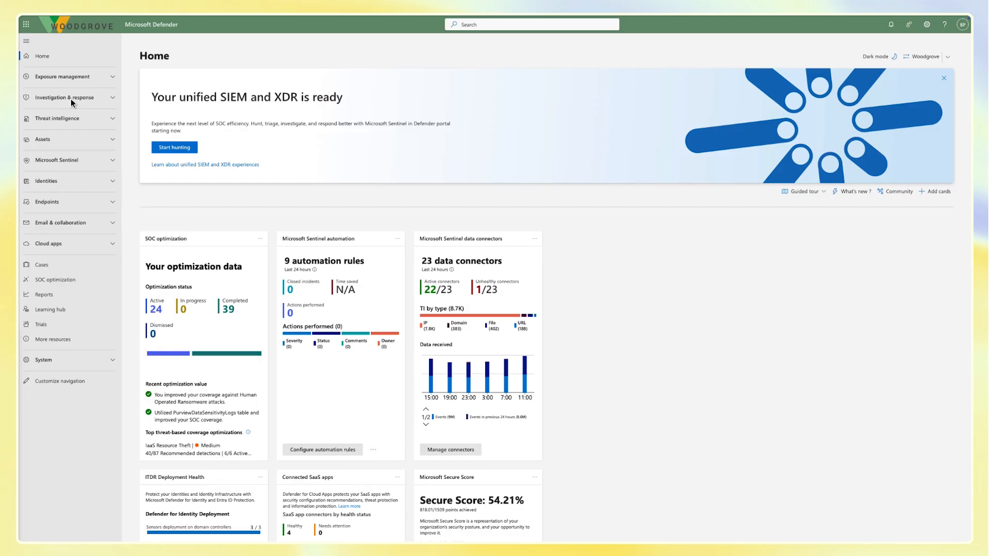
# - Open the Incidents queue under Investigation & response > Incidents & alerts
pyautogui.click(62, 97)
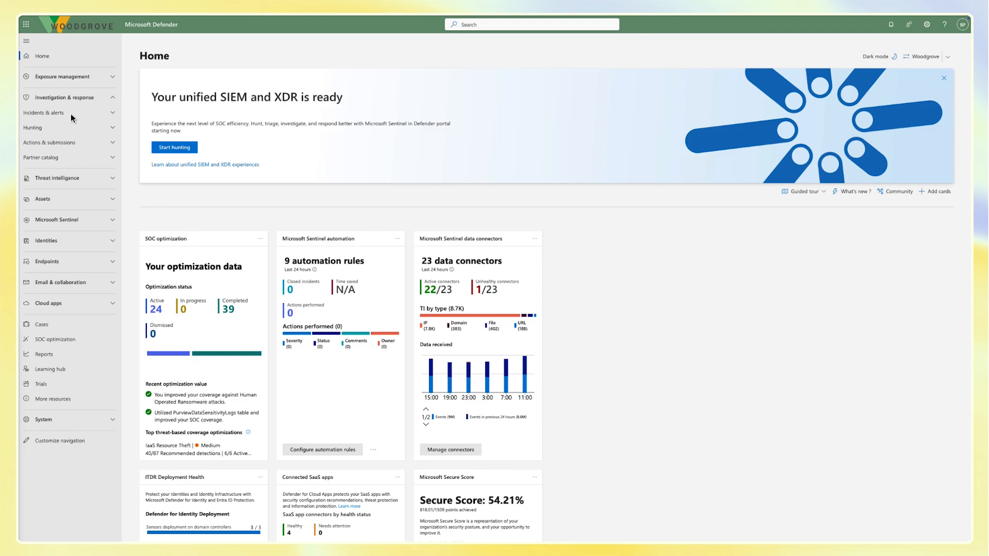
pyautogui.click(44, 113)
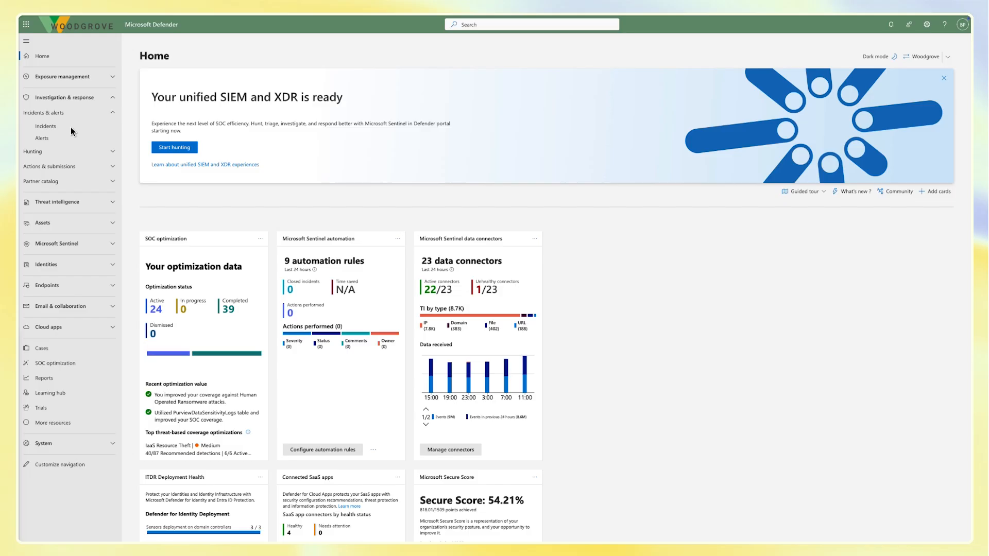
pyautogui.click(45, 126)
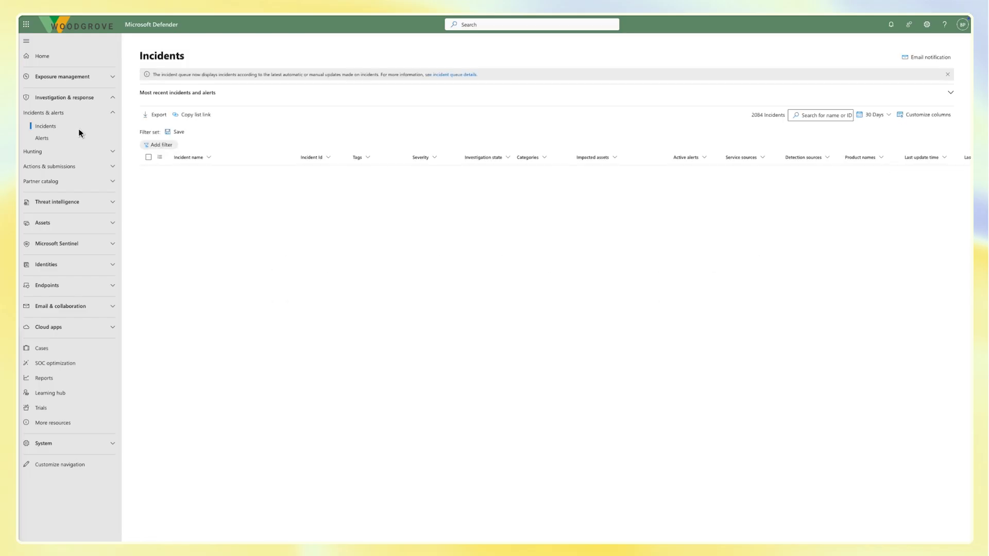
# - Filter incidents by detection source to Microsoft Defender for Containers, leaving four incidents
pyautogui.click(158, 145)
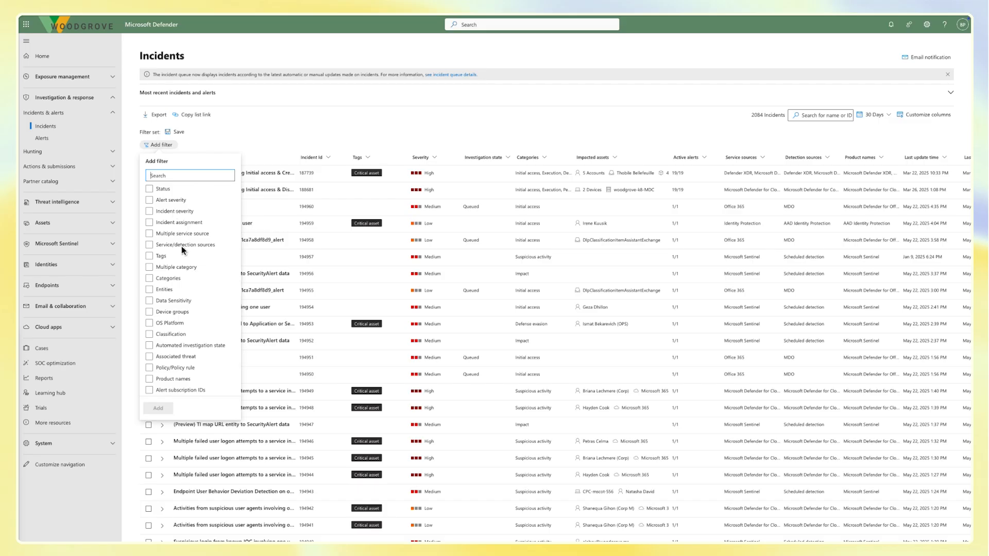
pyautogui.click(149, 244)
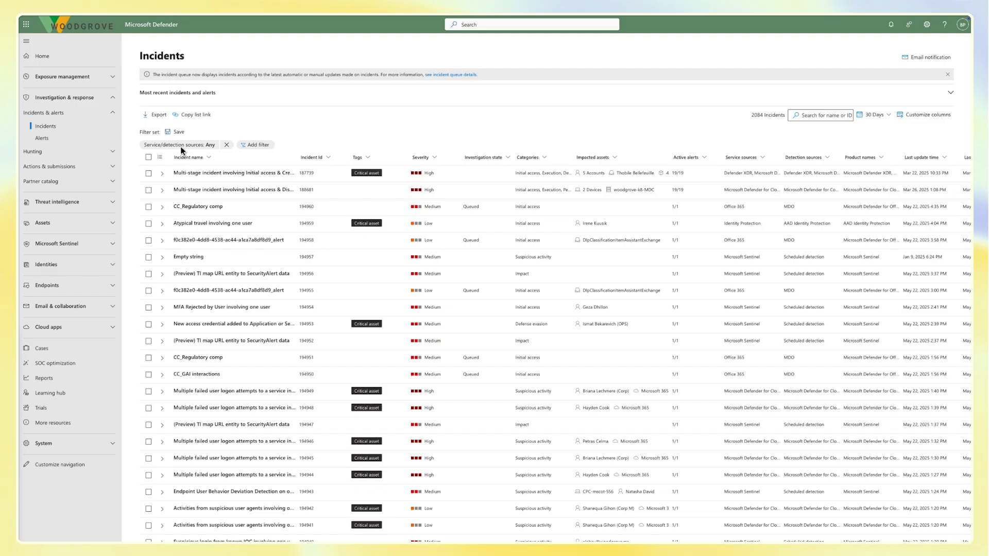
pyautogui.click(179, 145)
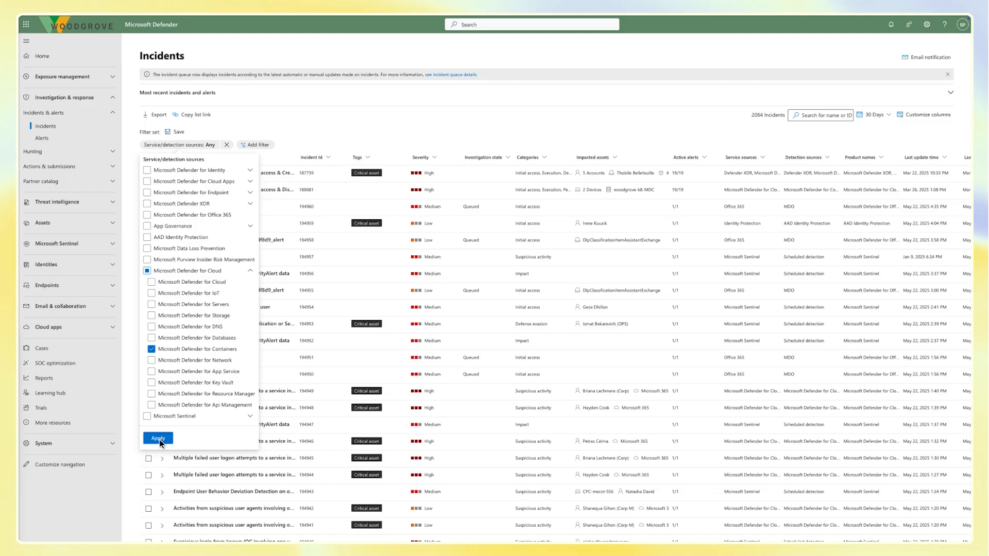
pyautogui.click(158, 437)
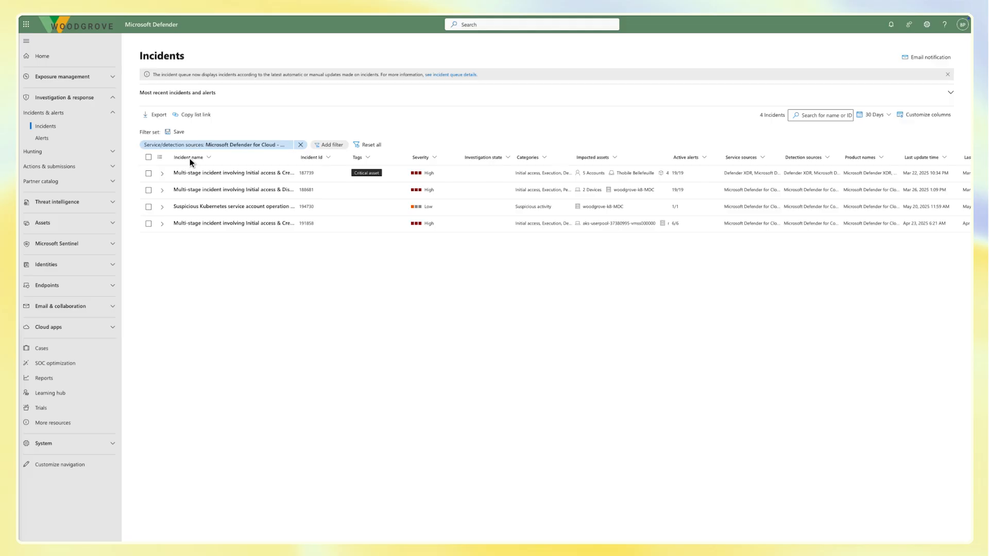
# - Open the Initial access & Credential access incident, dismiss Copilot, and play its attack story
pyautogui.click(233, 172)
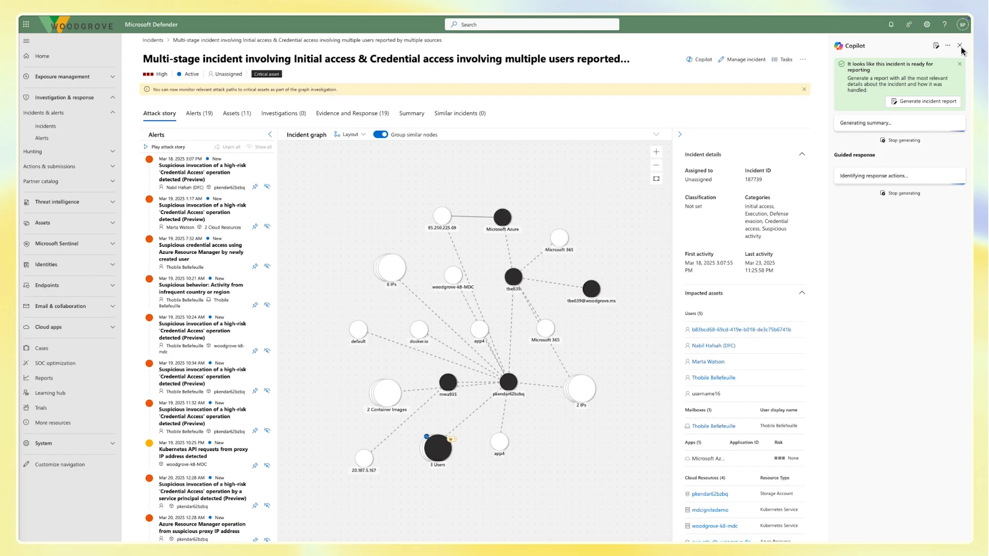
pyautogui.click(959, 45)
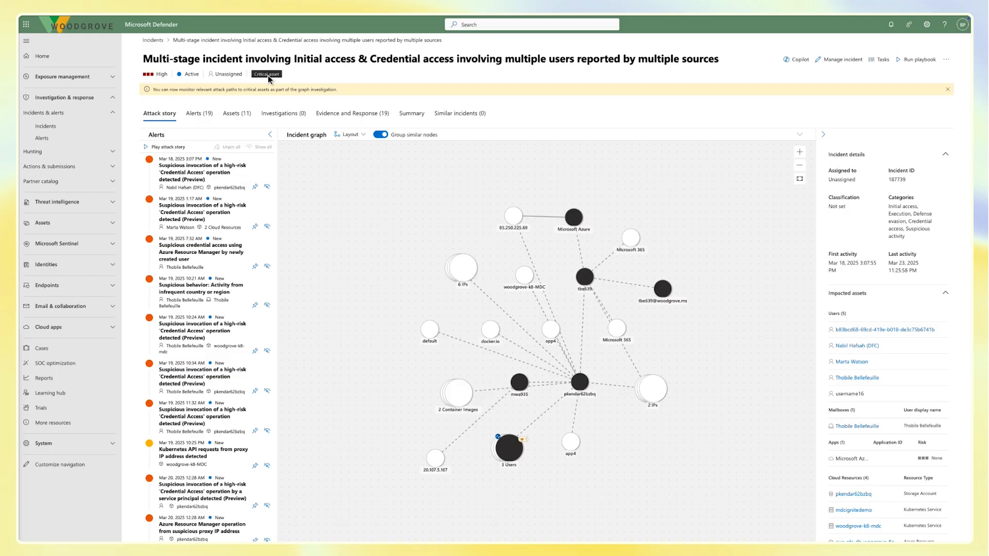
pyautogui.moveTo(173, 152)
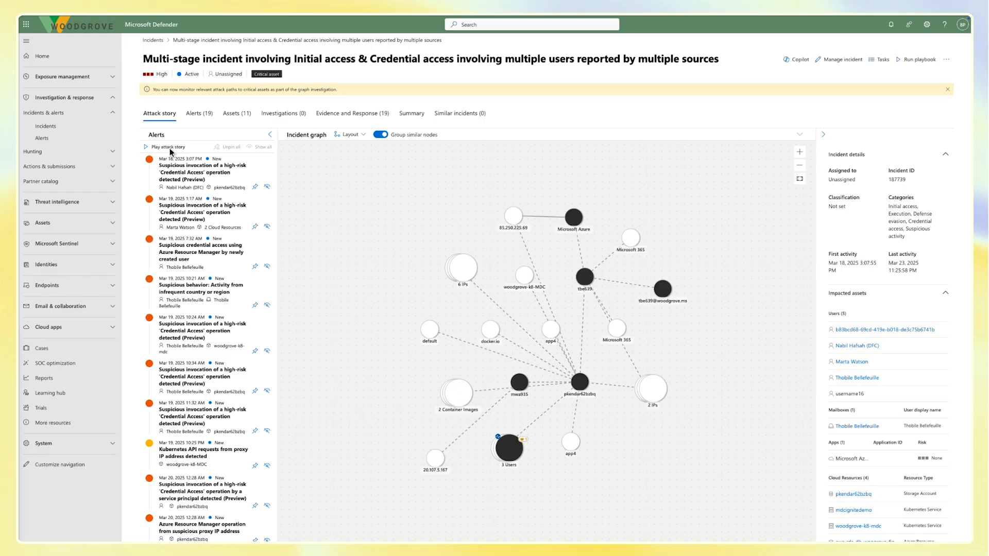
pyautogui.click(168, 147)
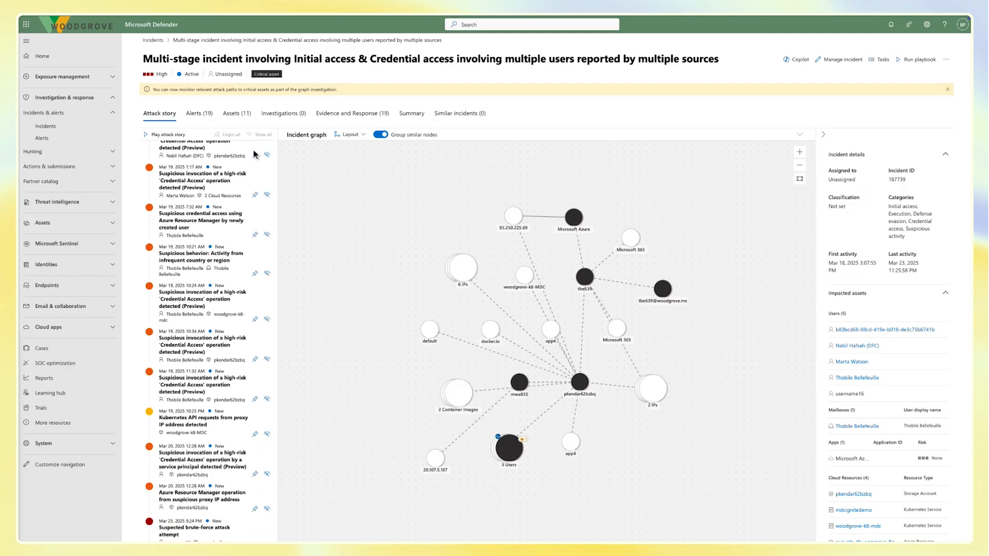
# - Inspect the Kubernetes API proxy, service principal and brute-force alerts, then collapse their details
pyautogui.scroll(-3)
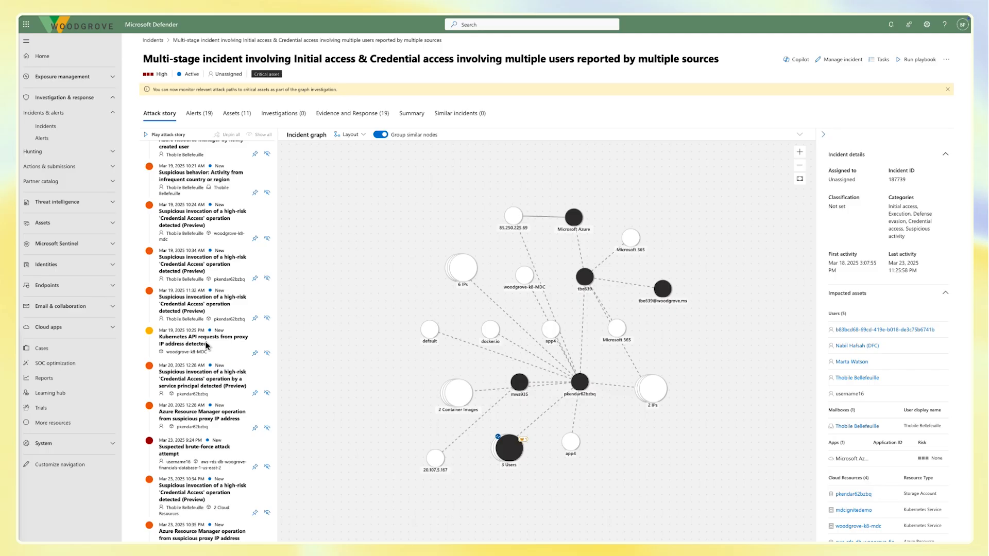
pyautogui.click(202, 341)
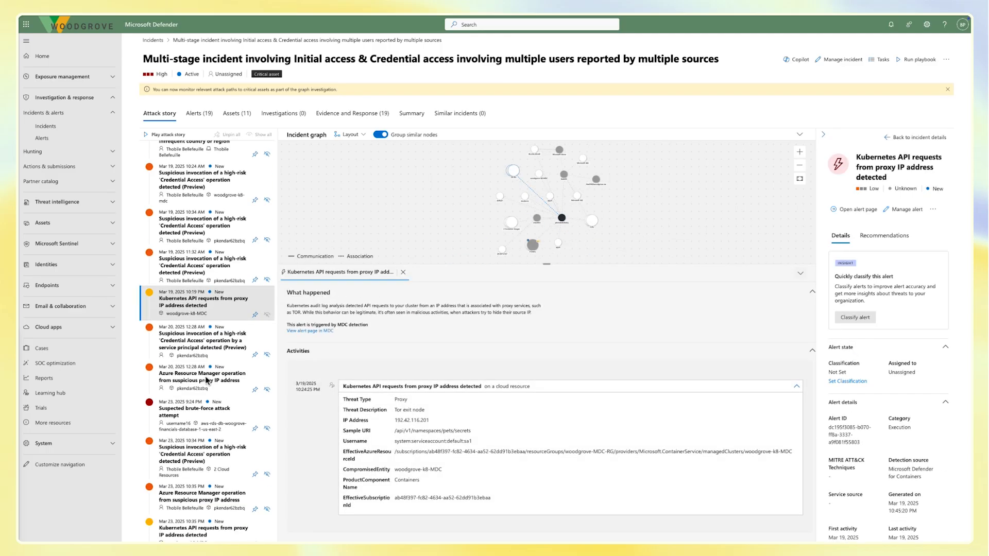
pyautogui.click(203, 268)
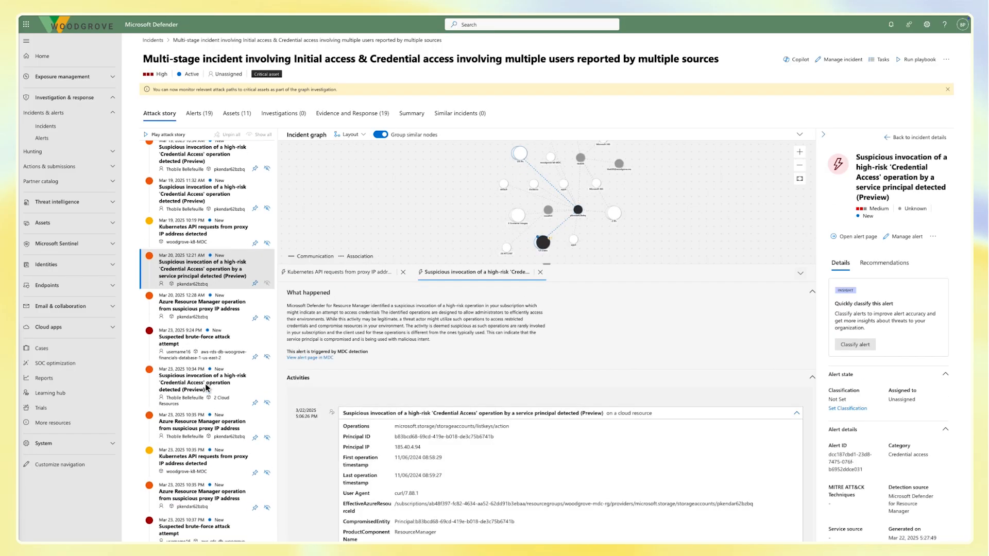
pyautogui.click(202, 336)
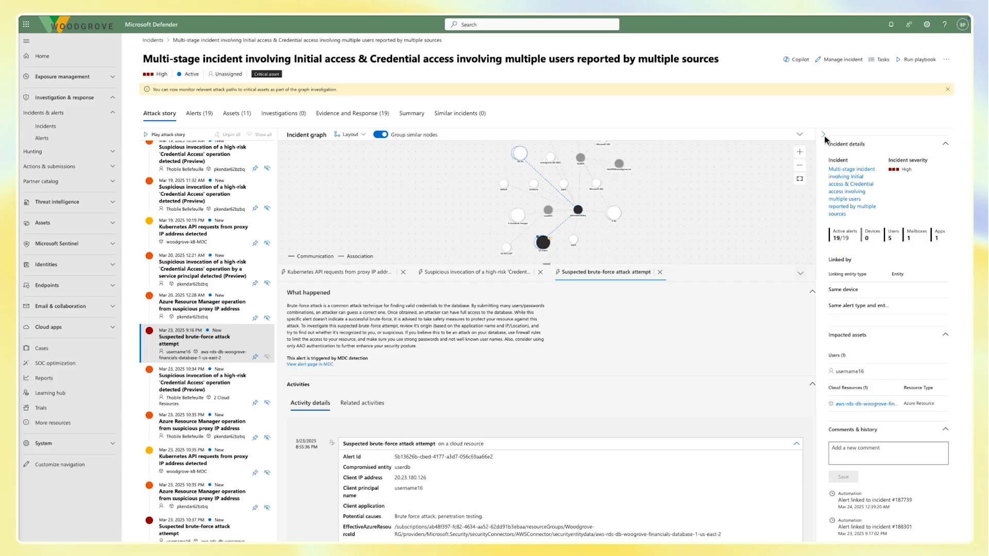
pyautogui.click(801, 134)
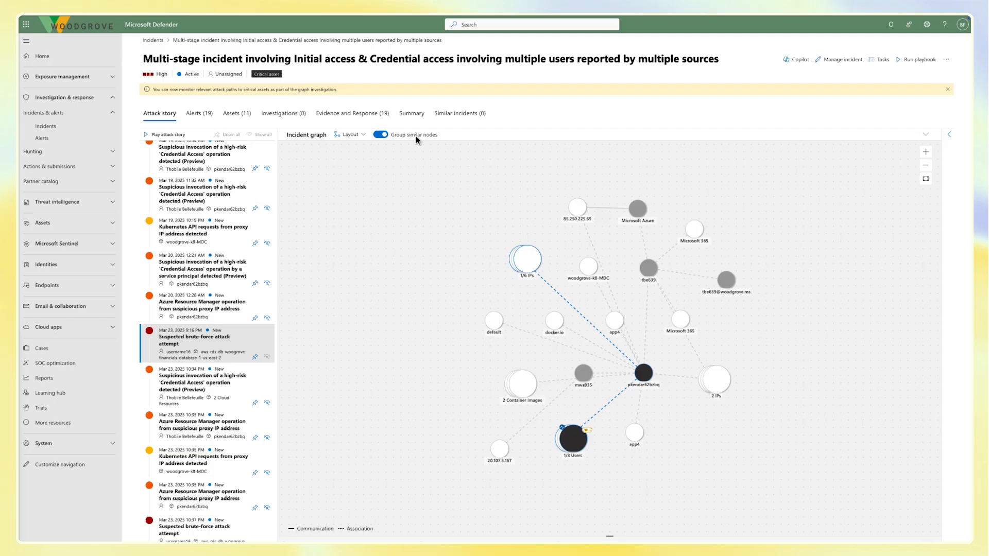
# - Ungroup similar graph nodes and review the internet-exposed container to Azure storage attack path
pyautogui.click(379, 135)
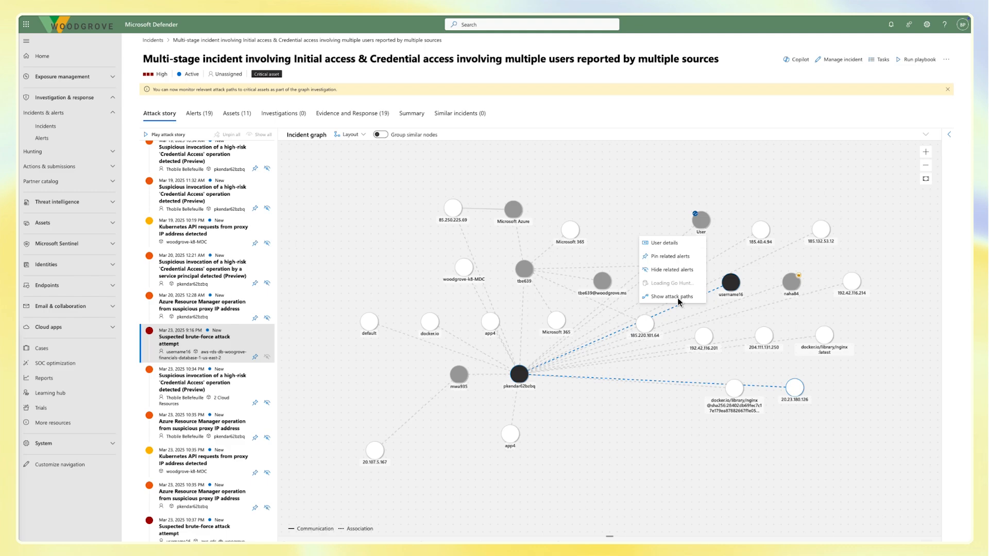
pyautogui.click(670, 297)
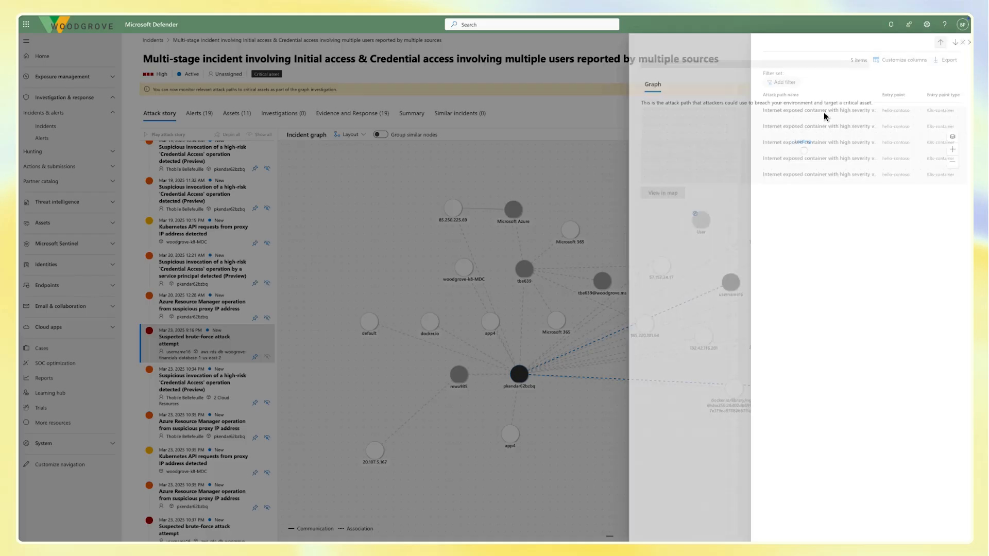
pyautogui.click(818, 109)
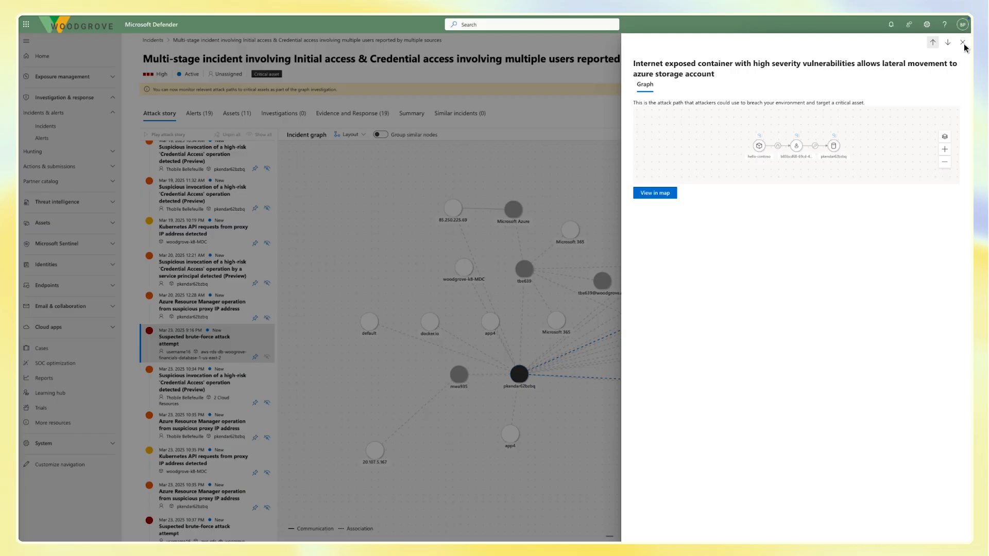
pyautogui.click(965, 42)
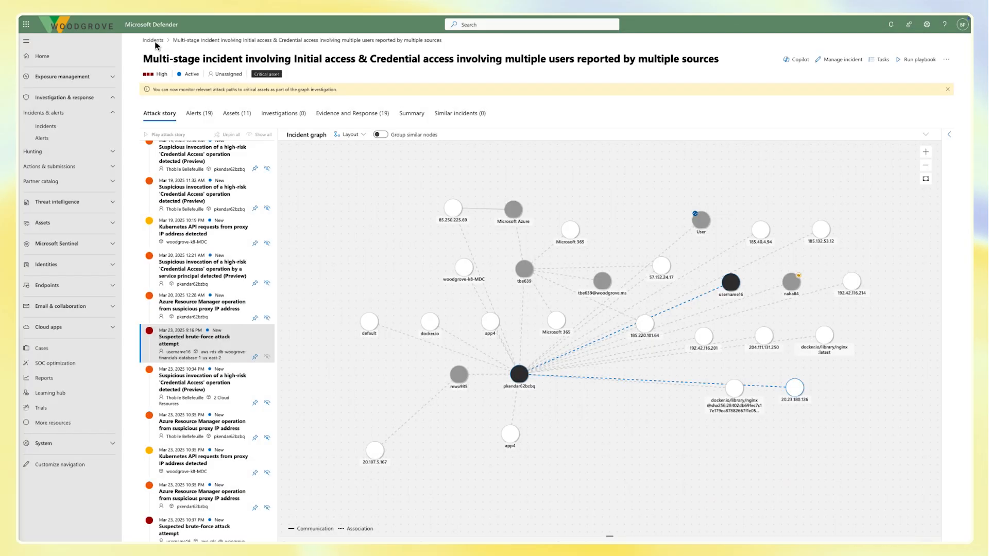
# - Open the Initial access & Discovery incident, review the drift binary alert, then return to incident details
pyautogui.click(152, 40)
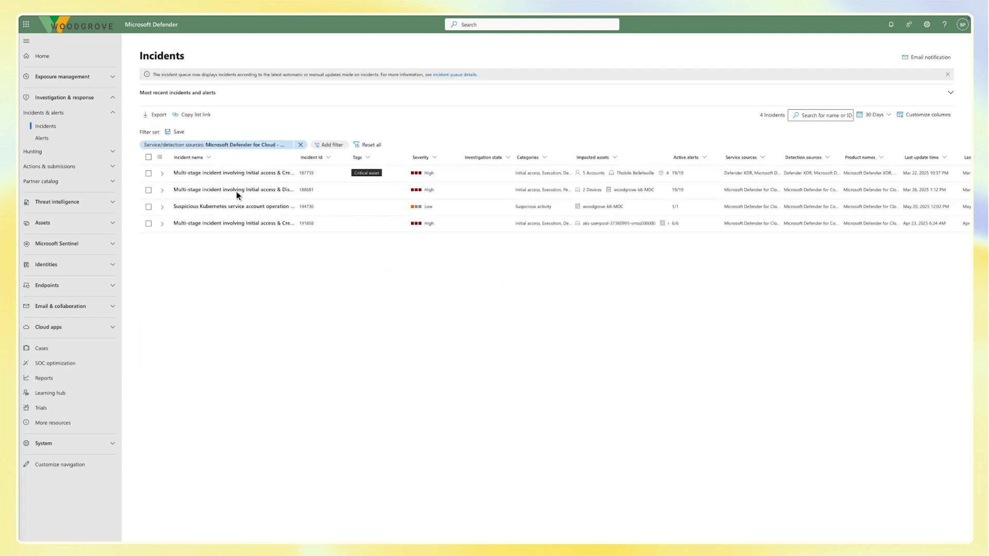
pyautogui.click(234, 189)
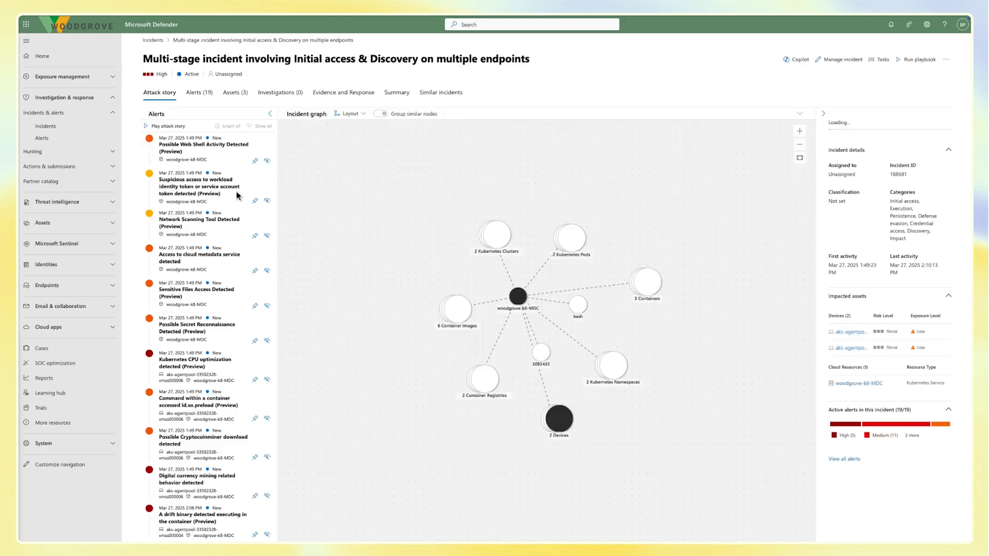
pyautogui.click(145, 126)
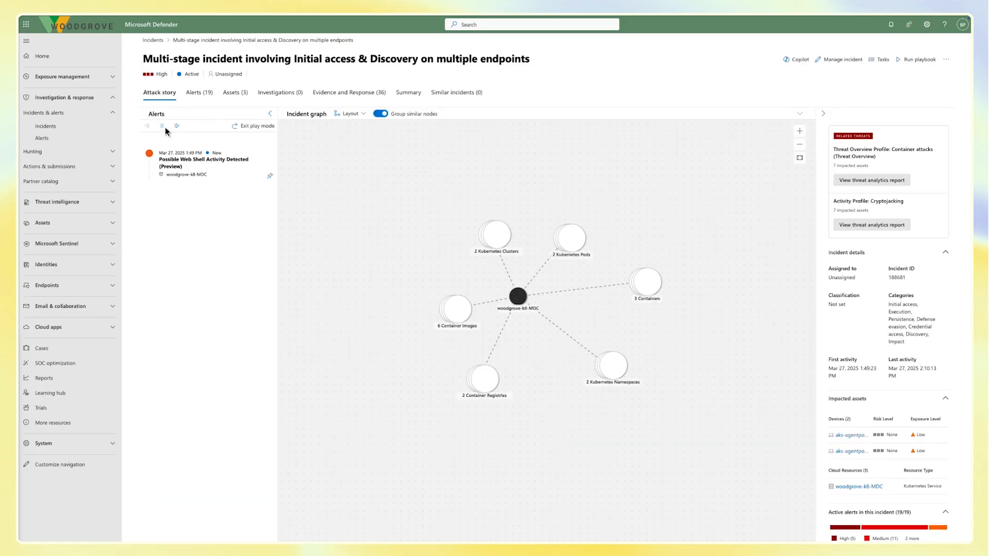
pyautogui.click(255, 126)
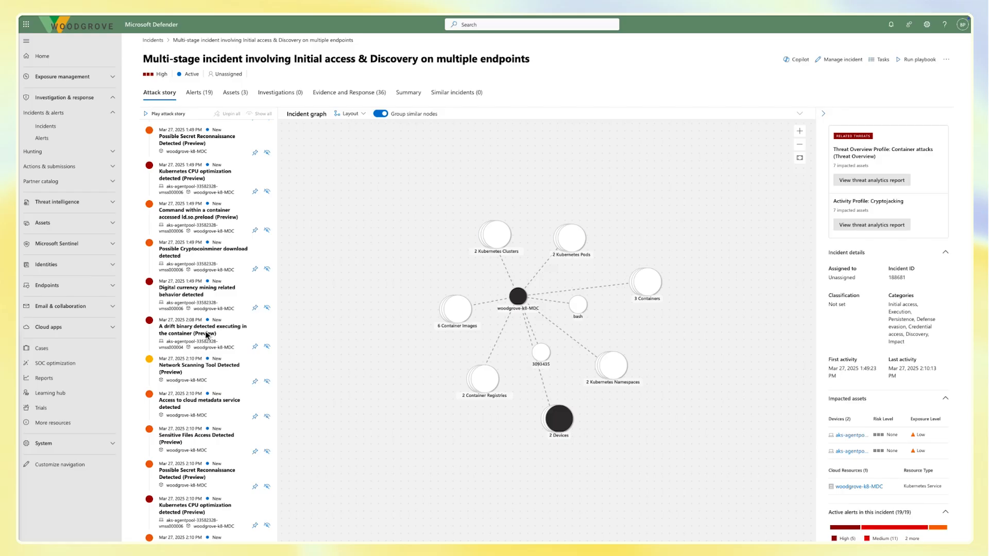
pyautogui.click(202, 329)
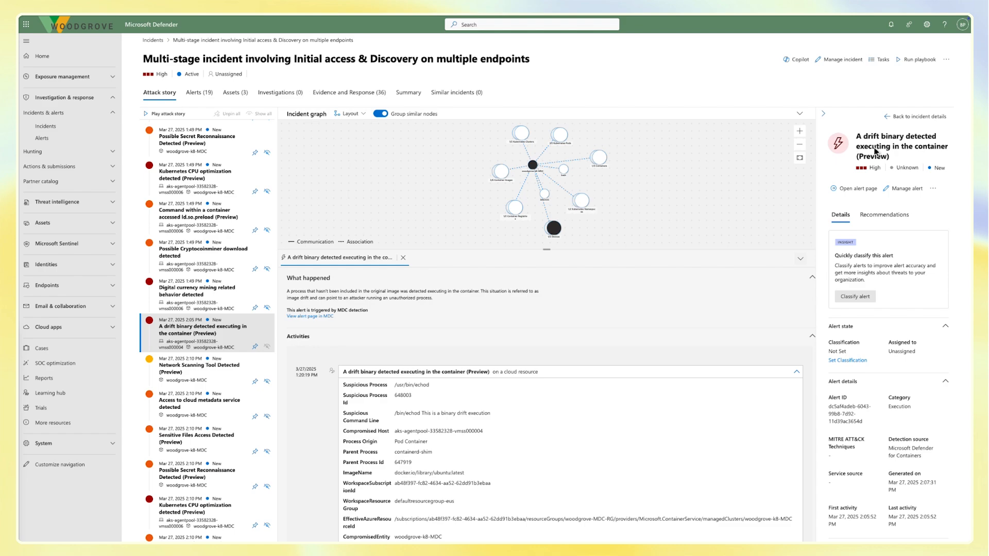
pyautogui.moveTo(918, 123)
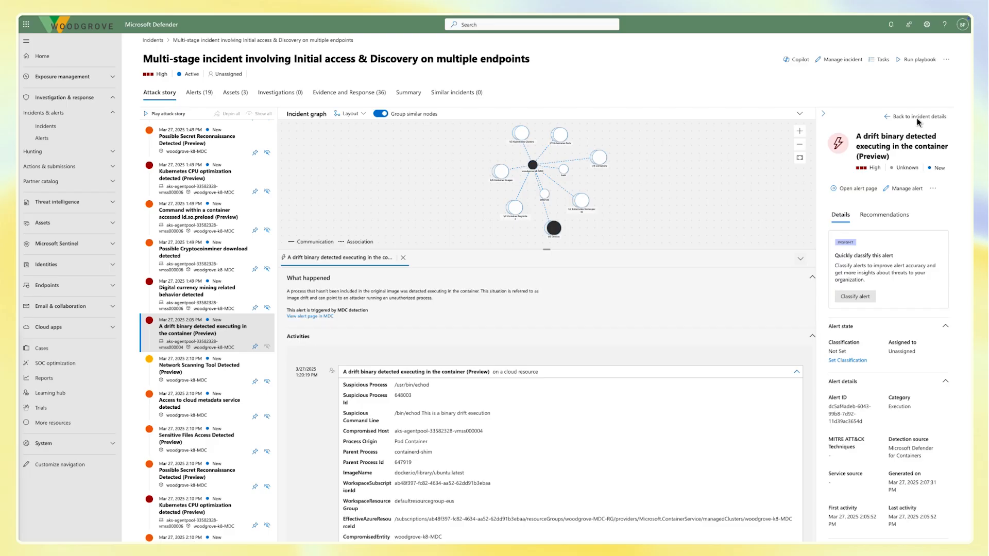
pyautogui.click(916, 116)
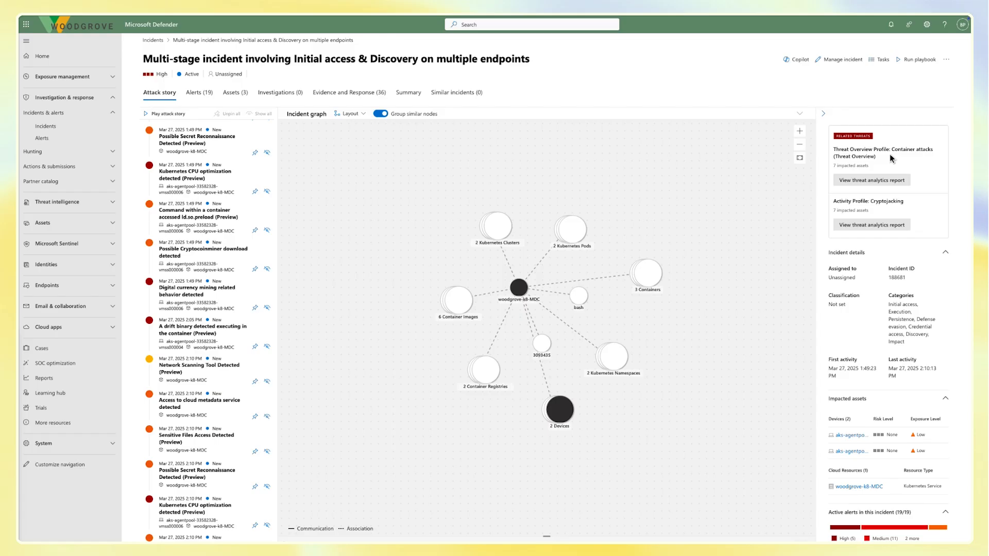
pyautogui.moveTo(876, 182)
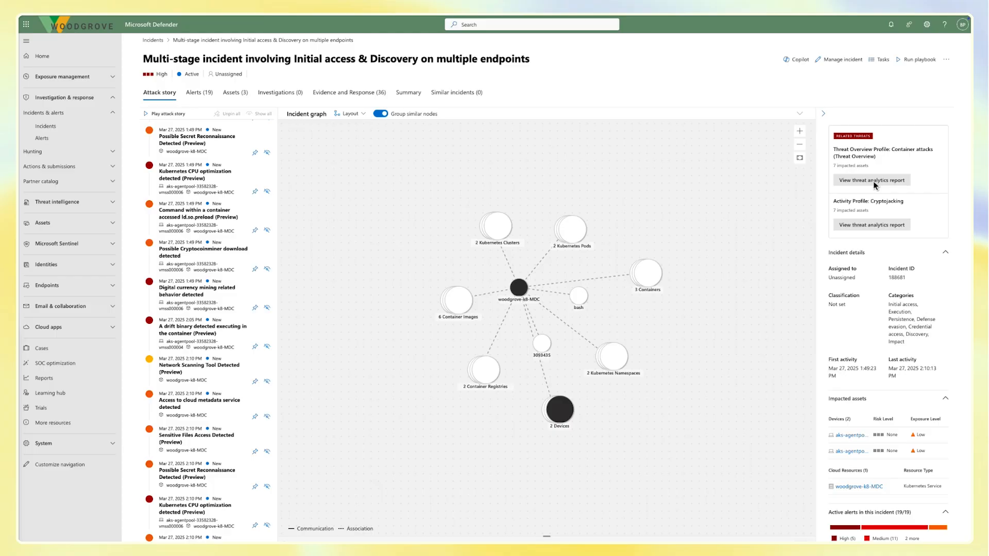
# - View the Container attacks threat analytics report and its Analyst report tab
pyautogui.click(871, 180)
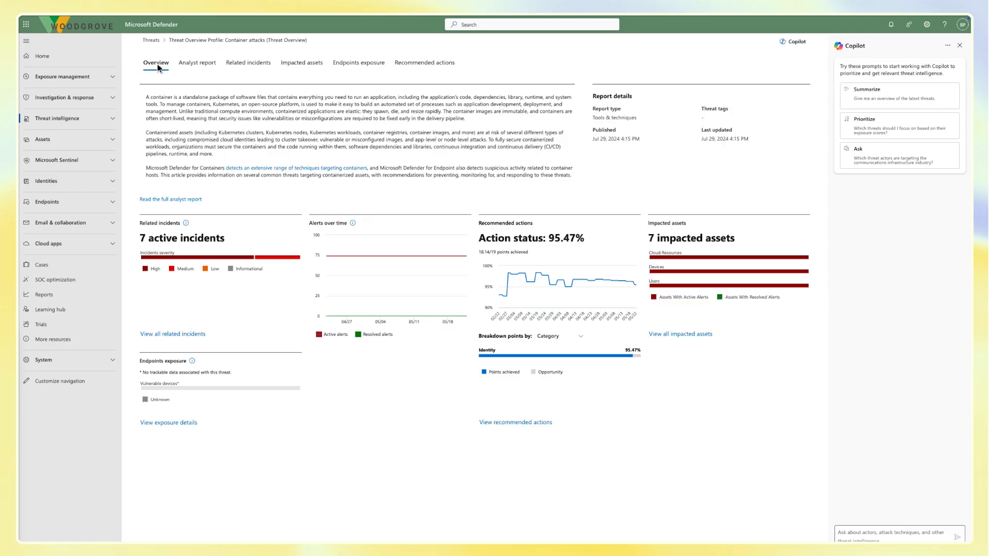
pyautogui.moveTo(198, 66)
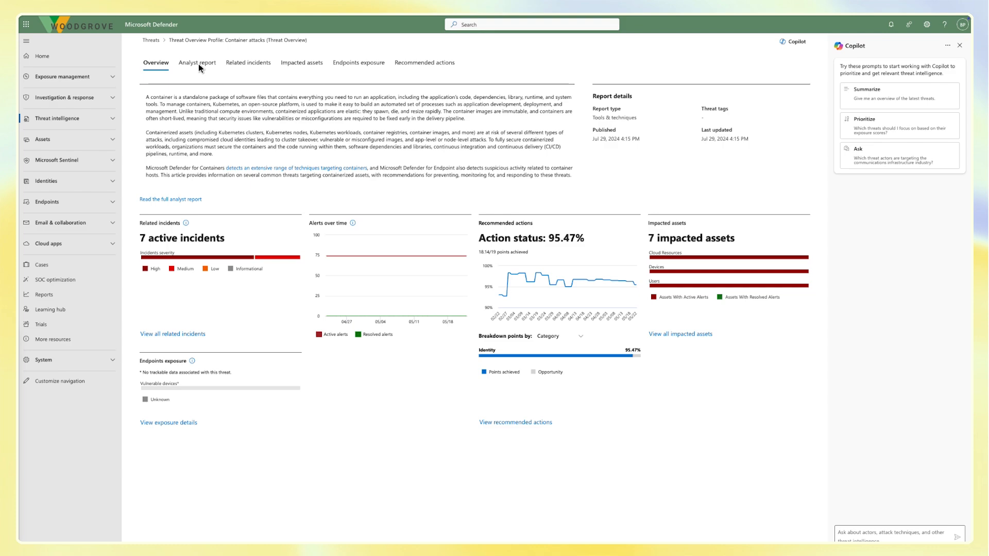
pyautogui.click(197, 62)
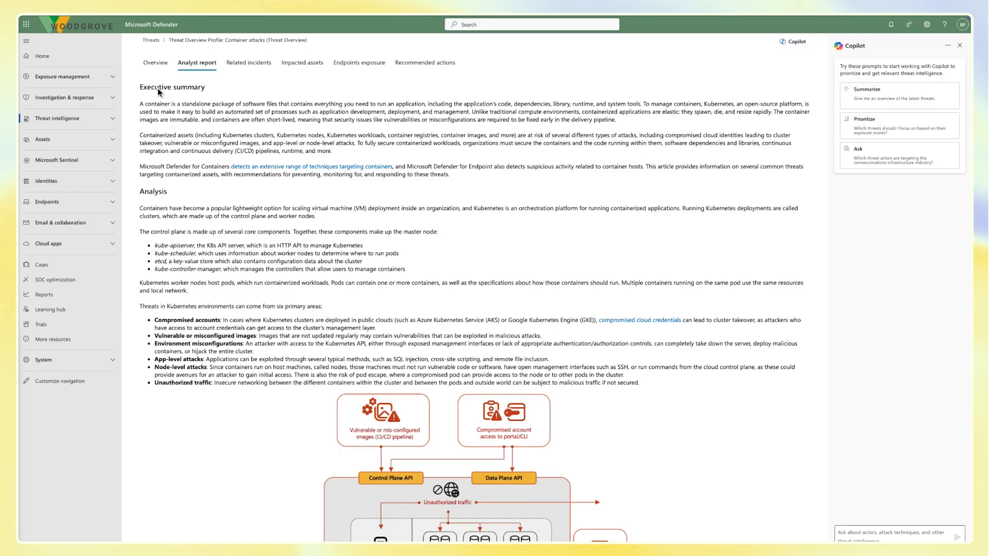
pyautogui.moveTo(71, 102)
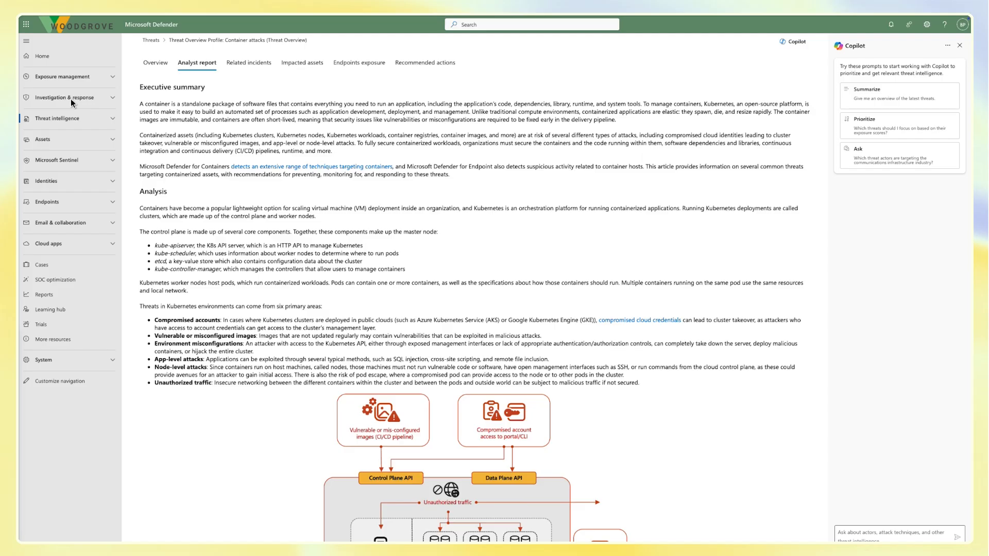
# - Back on the incident, run Go hunt > All activity for the woodgrove-k8-MDC cluster
pyautogui.click(64, 97)
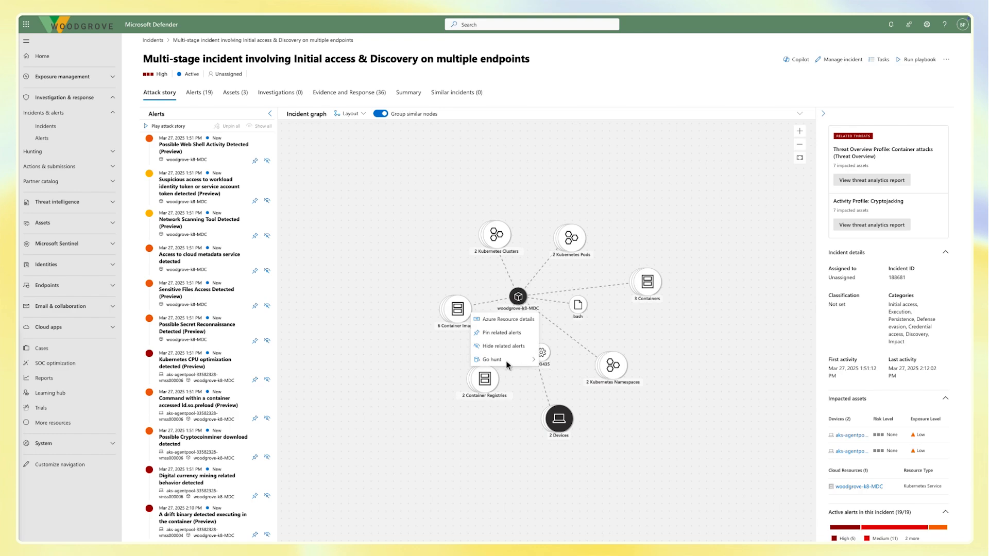
pyautogui.moveTo(490, 359)
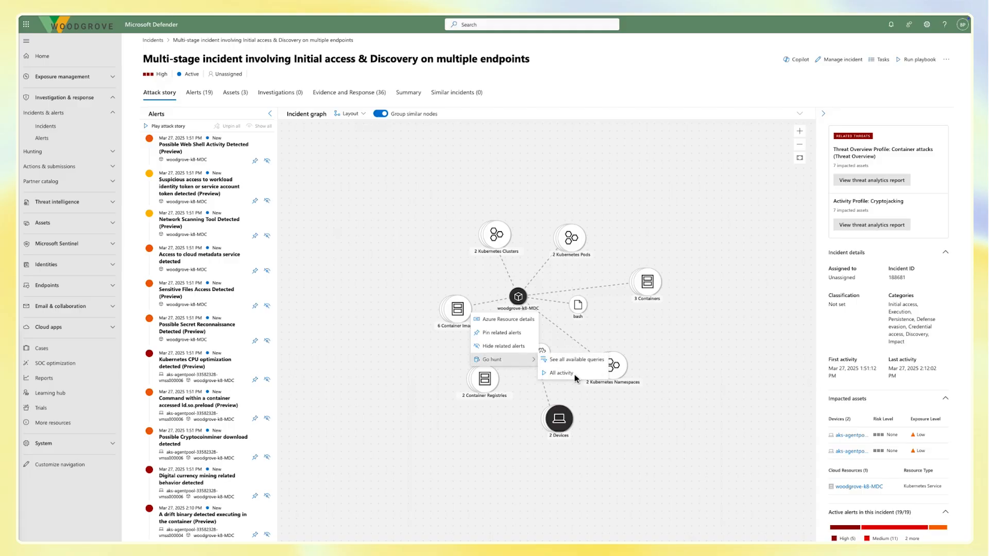
pyautogui.click(561, 373)
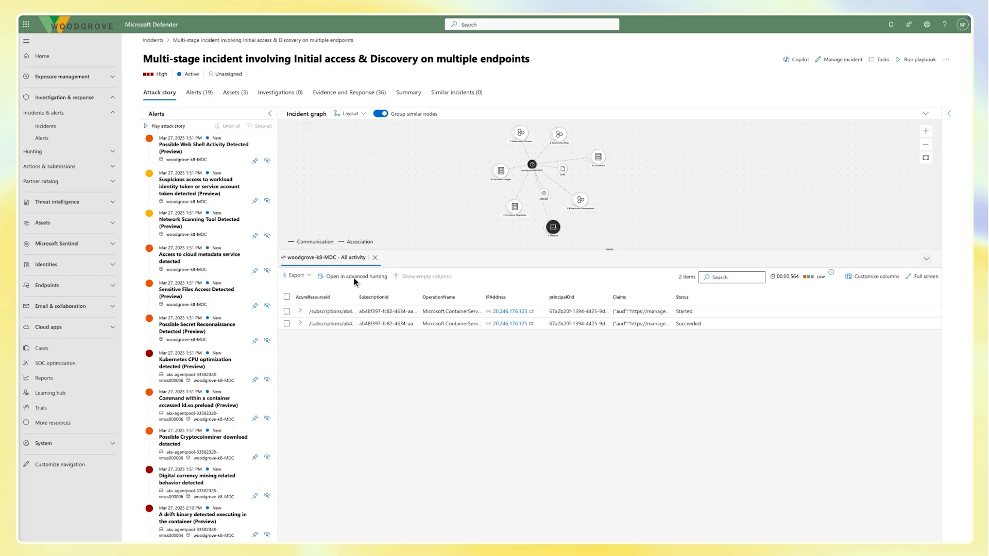
# - In advanced hunting, run a CloudAuditEvents clusterrolebindings query returning three cluster-admin bindings
pyautogui.click(355, 276)
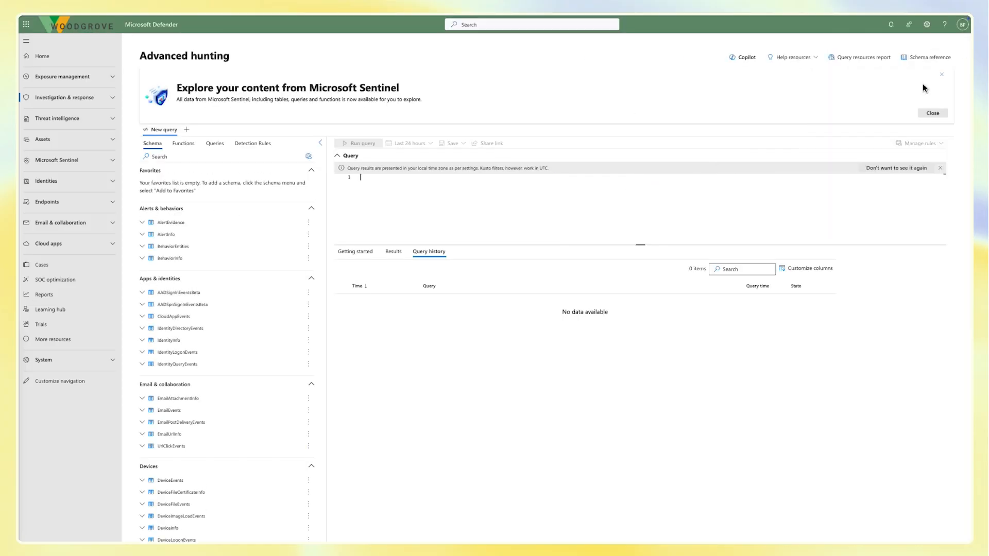
pyautogui.scroll(-3)
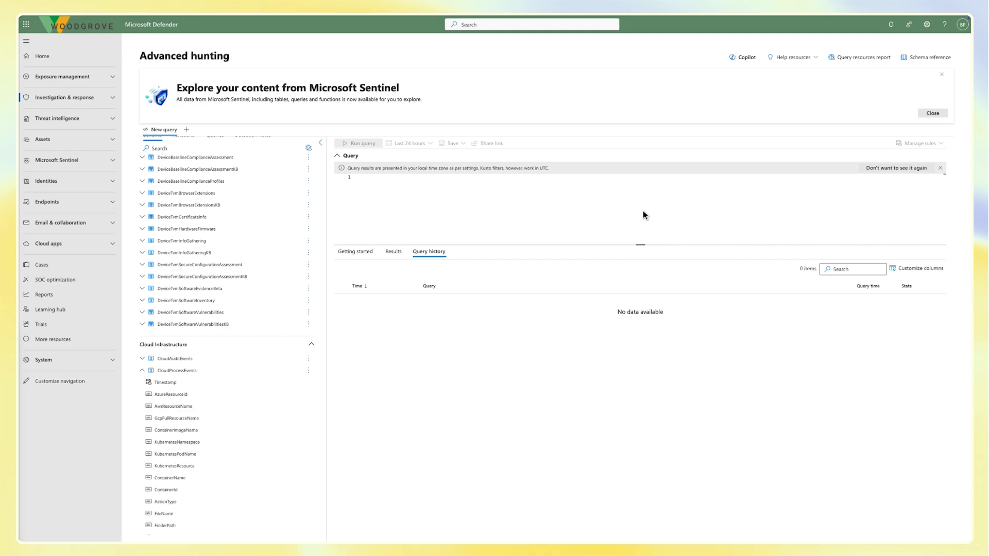
pyautogui.click(358, 143)
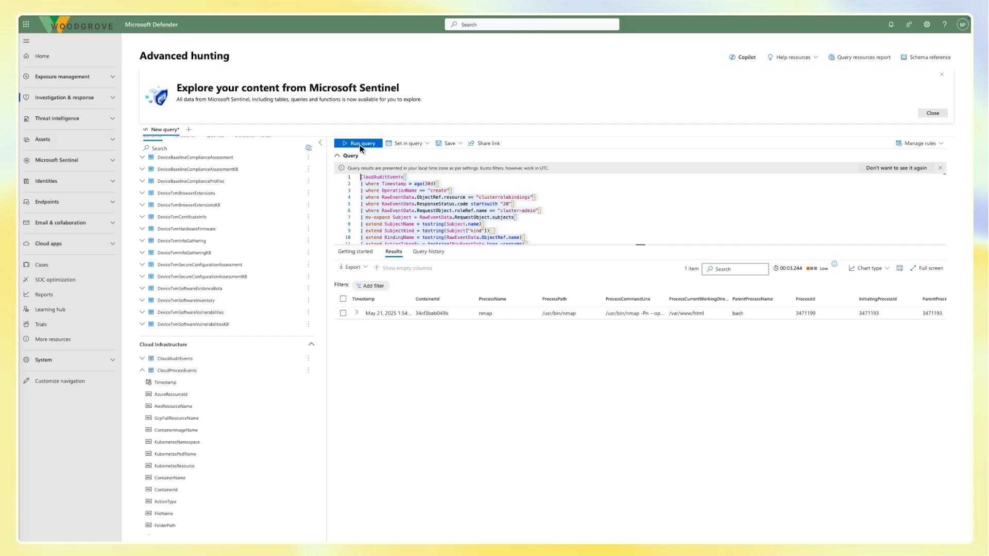
pyautogui.click(358, 143)
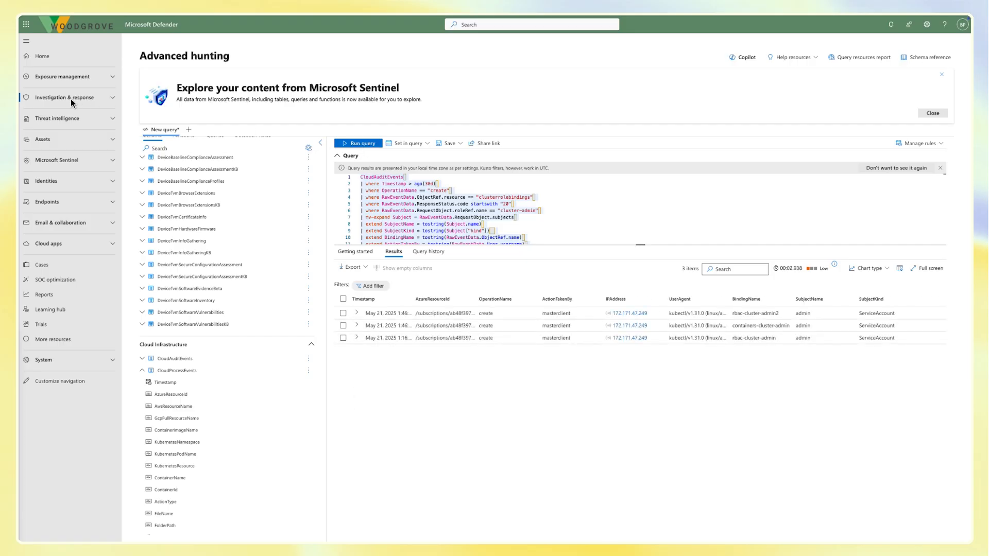
pyautogui.click(63, 97)
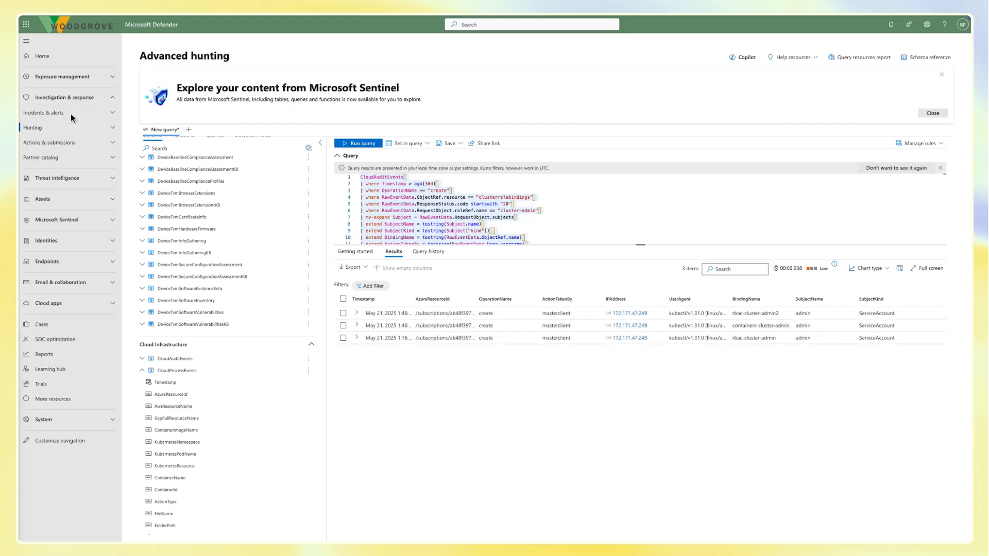
# - Reopen the incident and read Copilot's guided response to isolate the mdc-simulation-victim pod
pyautogui.click(45, 126)
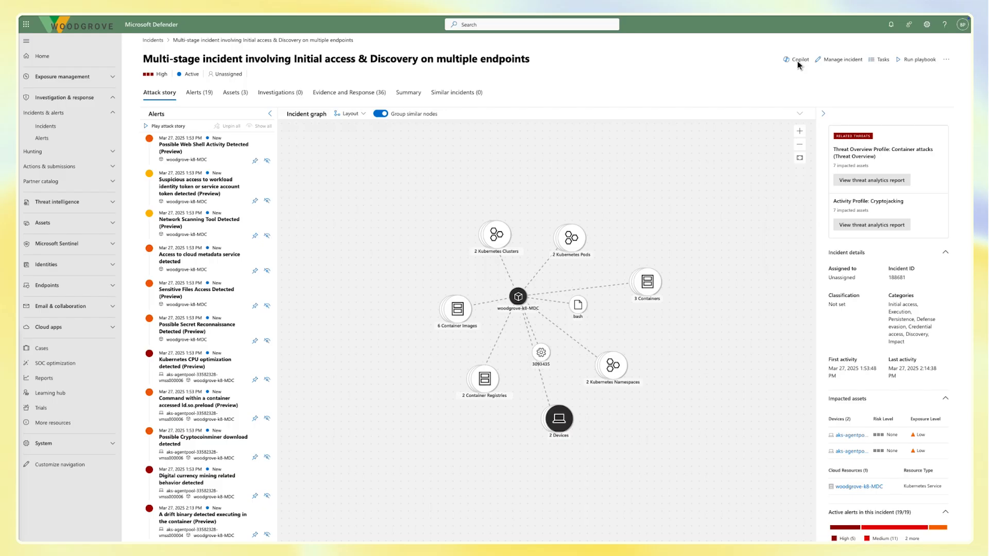
pyautogui.click(796, 59)
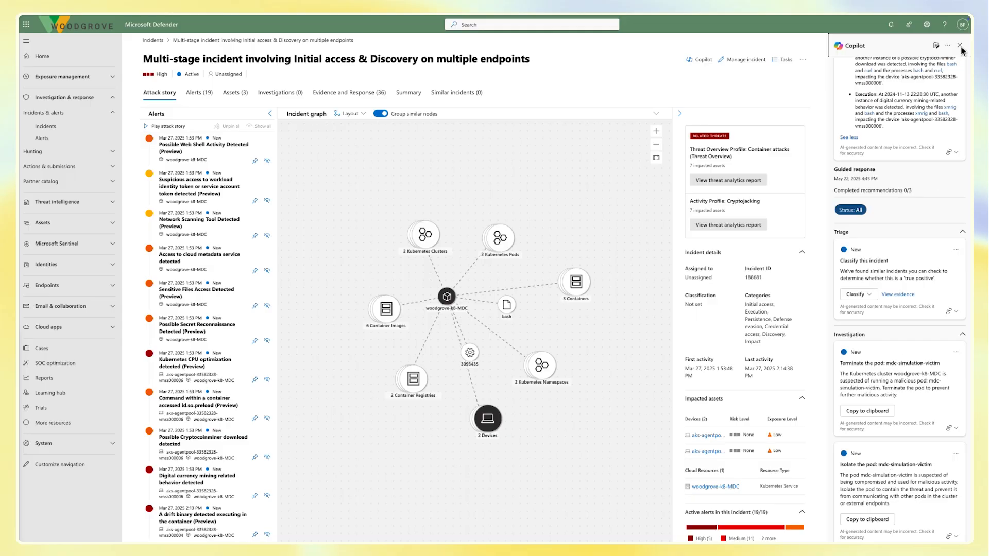
pyautogui.click(959, 45)
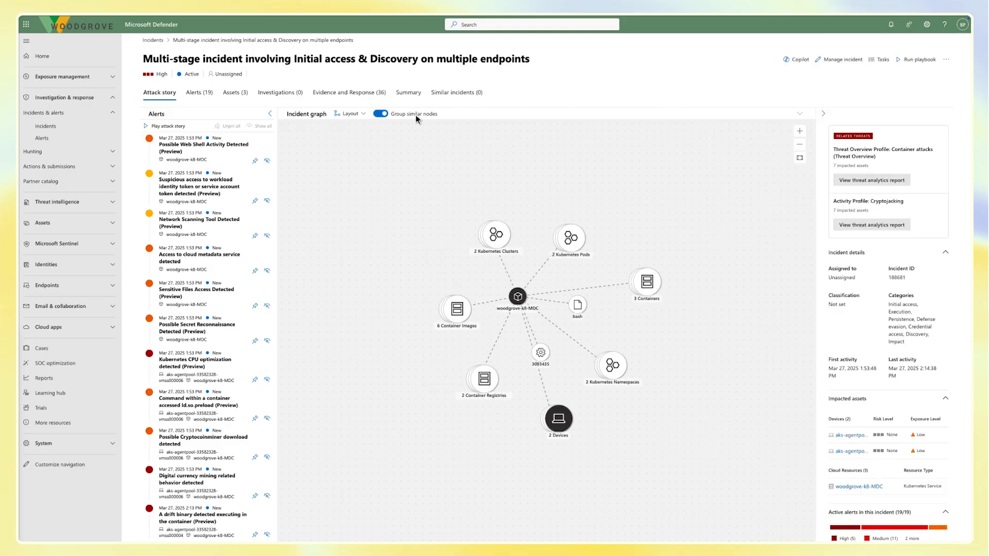
# - Ungroup the graph and isolate the mdc-simulation-victim pod with comment 'Isolating compromised pod.'
pyautogui.click(379, 113)
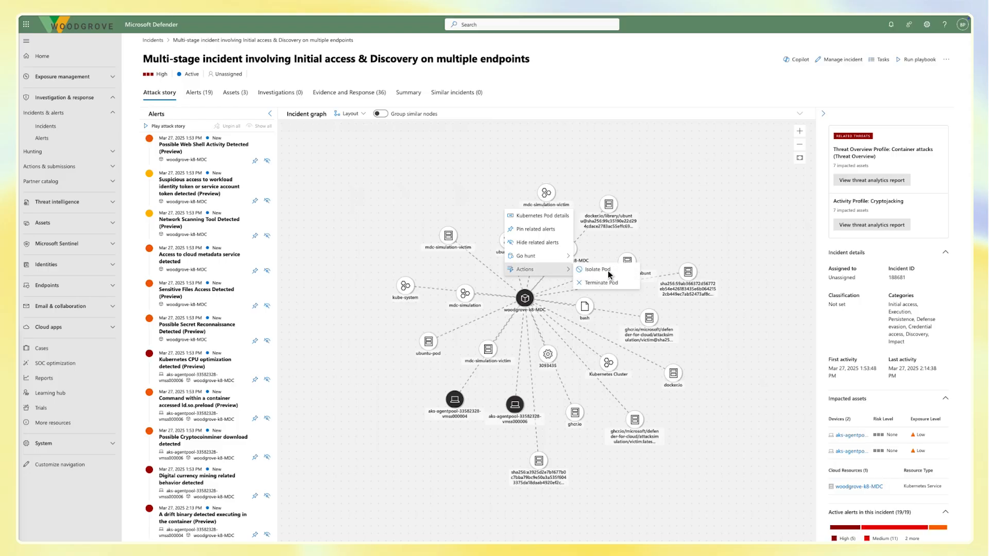
pyautogui.click(592, 270)
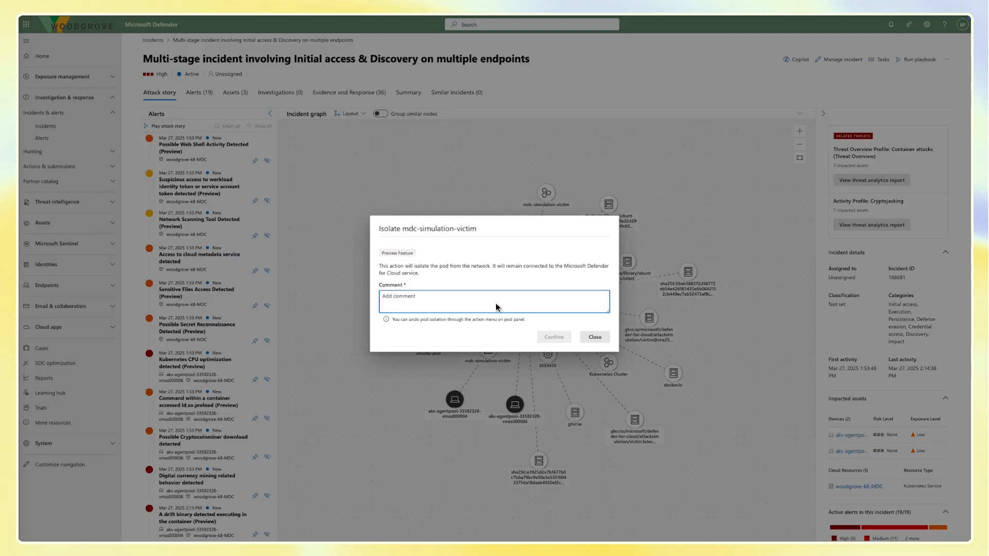
pyautogui.write('Isolating compromised pod.')
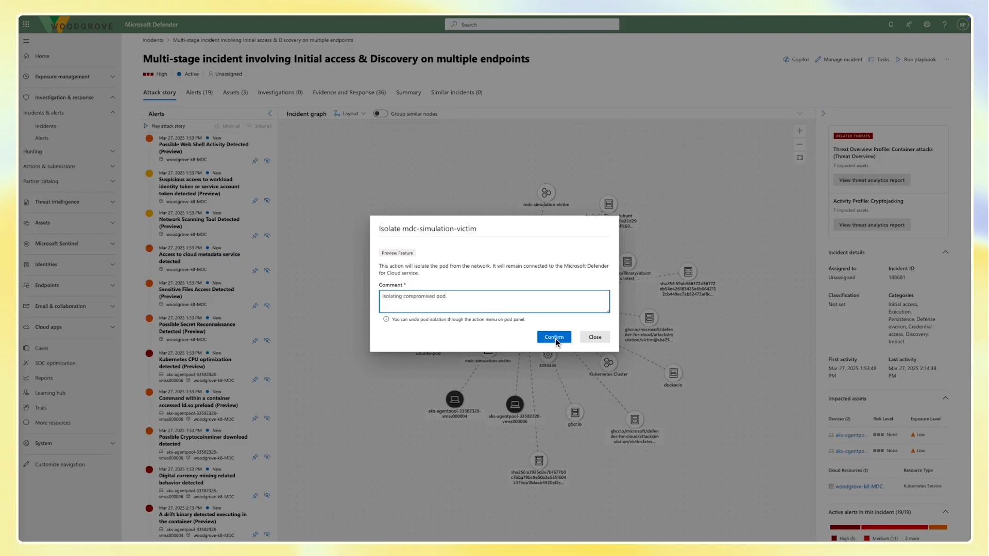
pyautogui.click(553, 337)
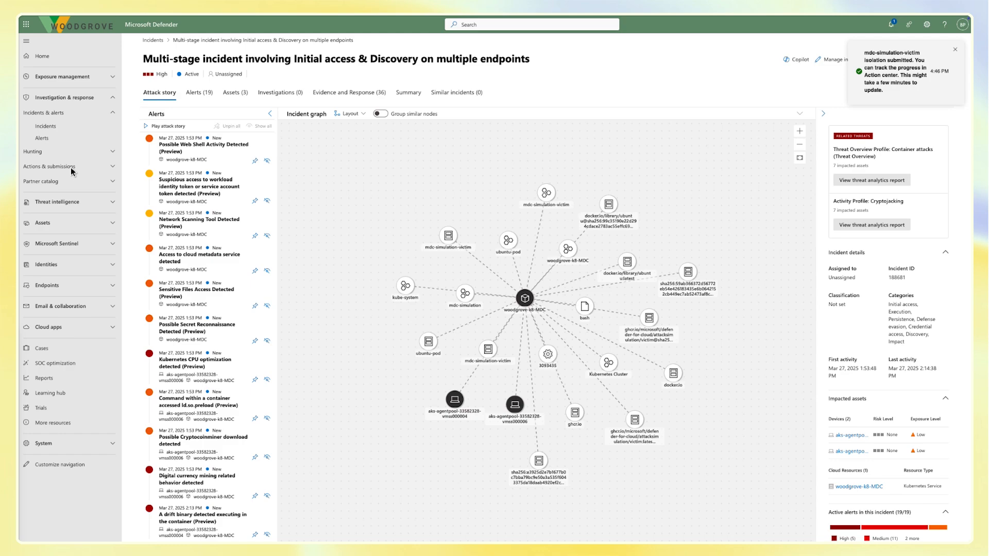
pyautogui.click(49, 166)
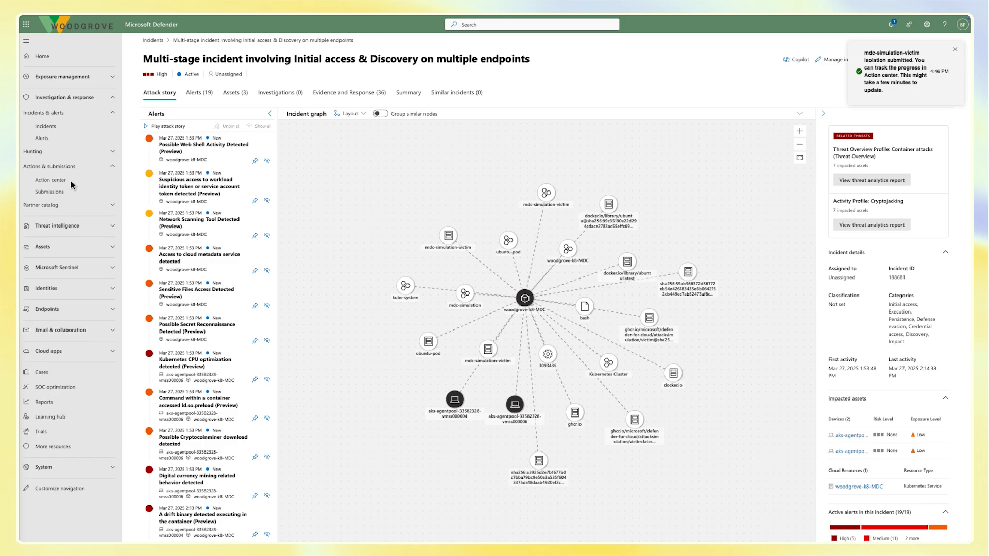
# - Open the latest Isolate pod entry in Action Center history to confirm status Completed
pyautogui.click(50, 180)
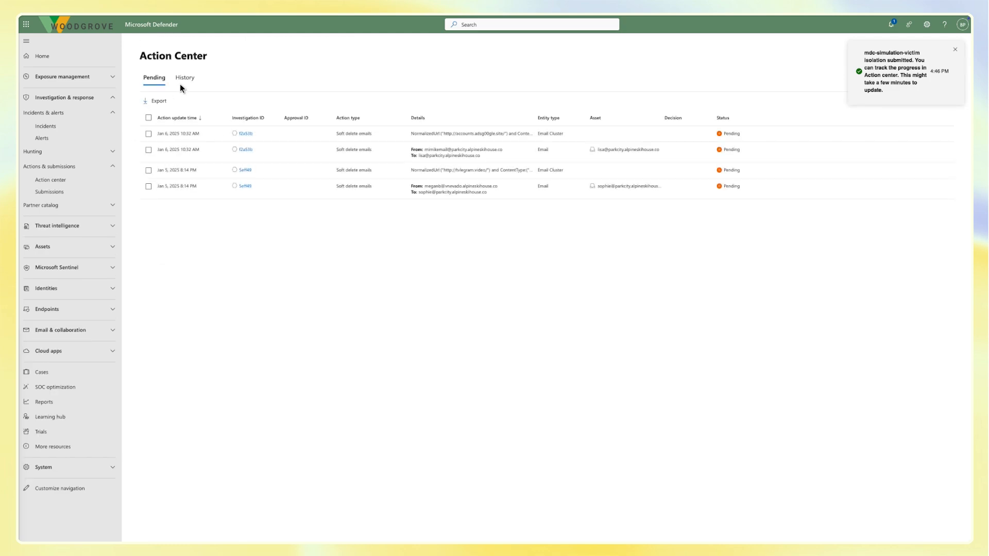
pyautogui.click(184, 76)
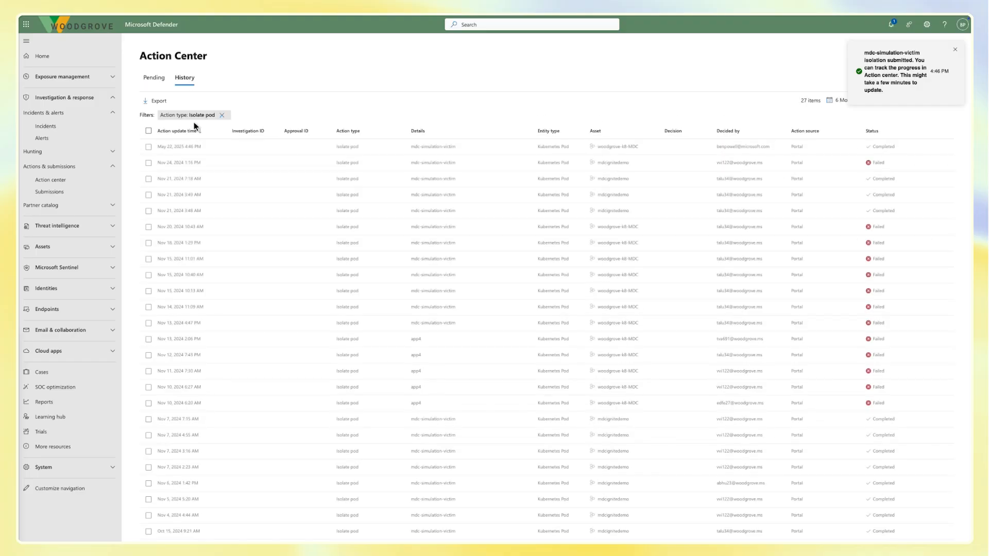
pyautogui.click(180, 146)
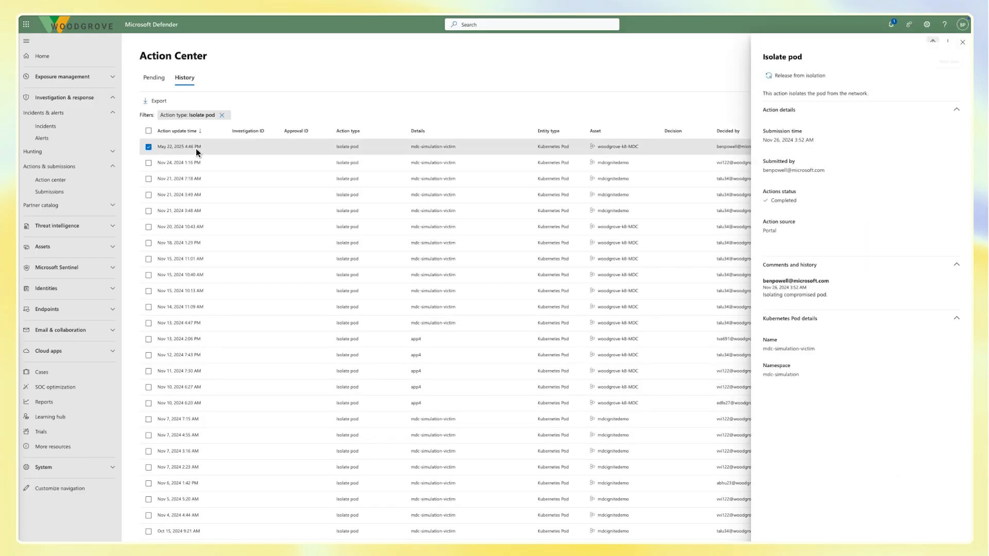